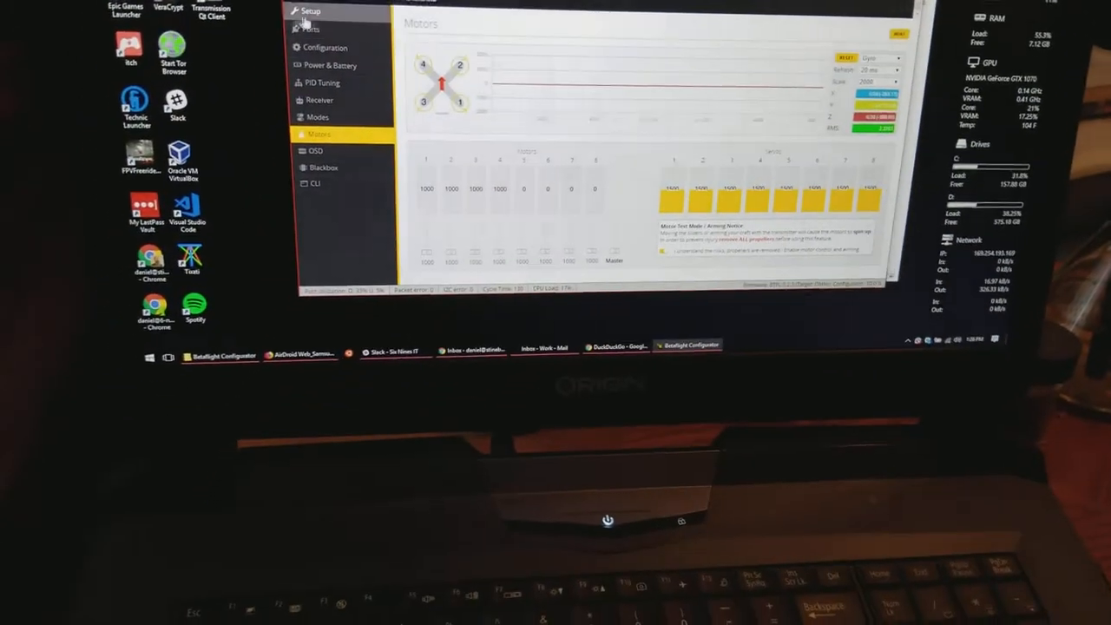
# Step: Review the Quad X mixer and board alignment under Configuration, then return to Setup
pyautogui.click(325, 47)
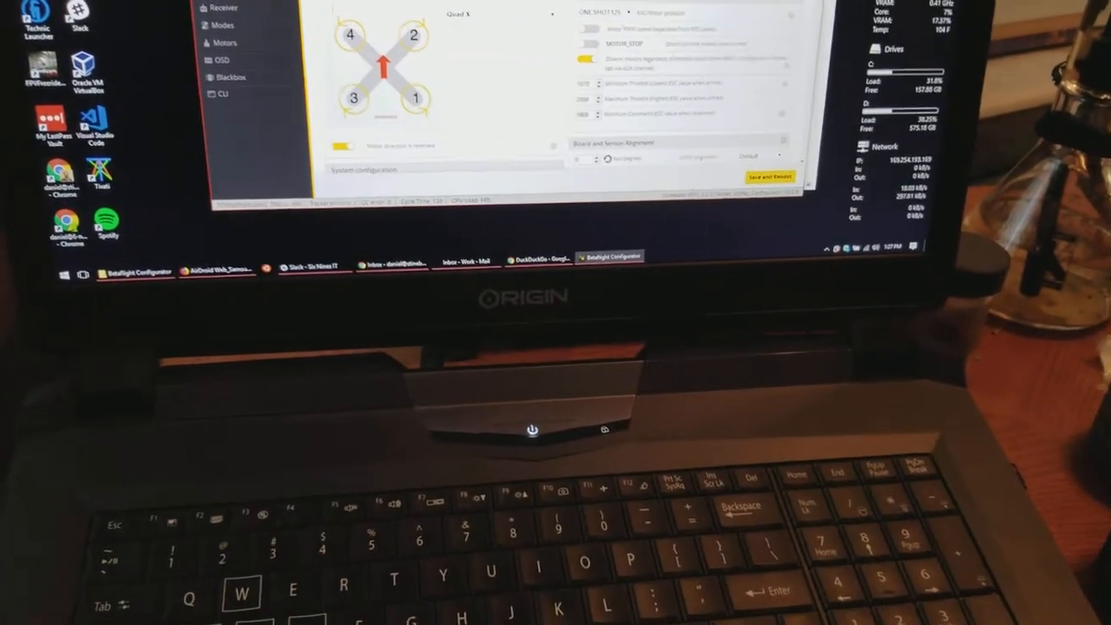
pyautogui.click(303, 29)
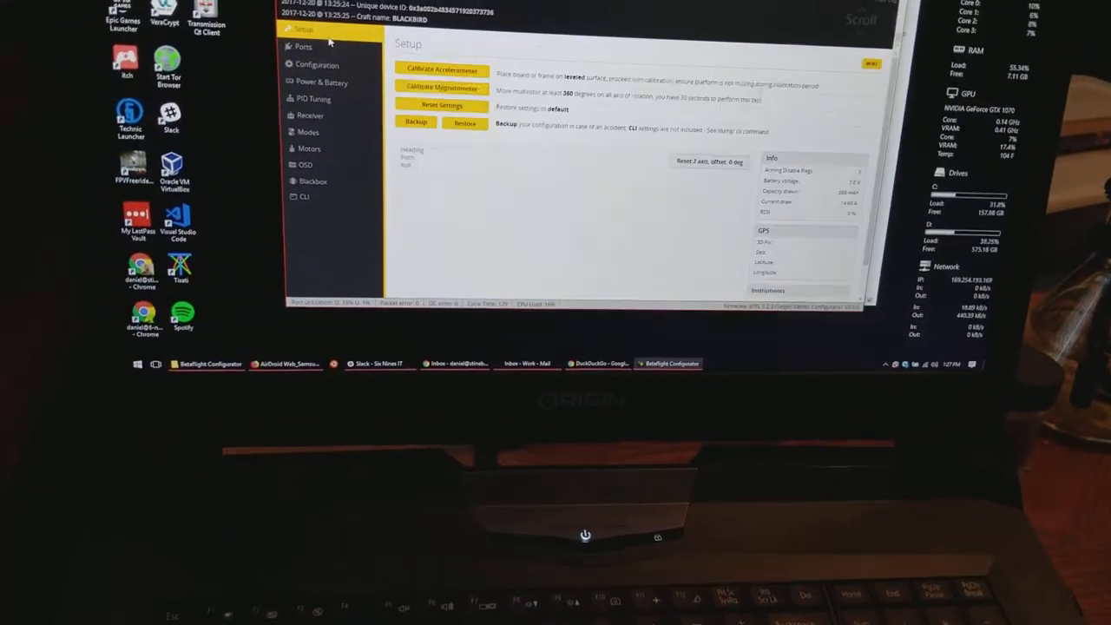